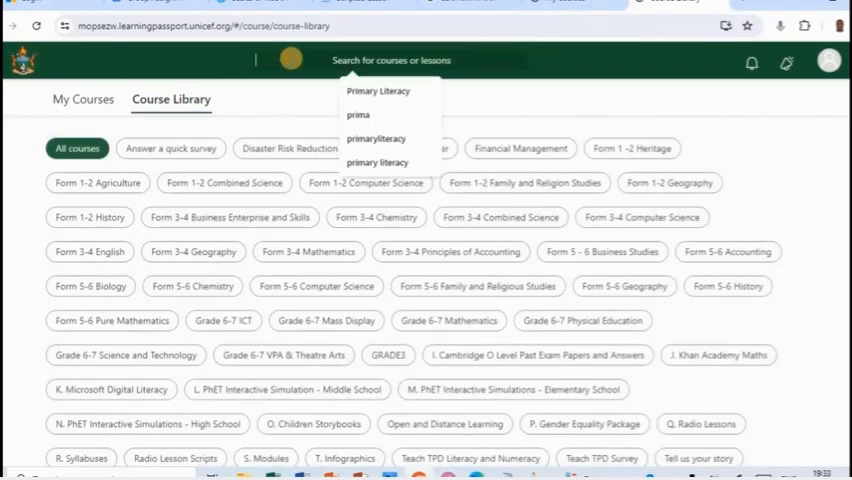
Step: Search the library for 'Primary Literacy', scroll the results, and open the Primary Literacy course card
click(377, 162)
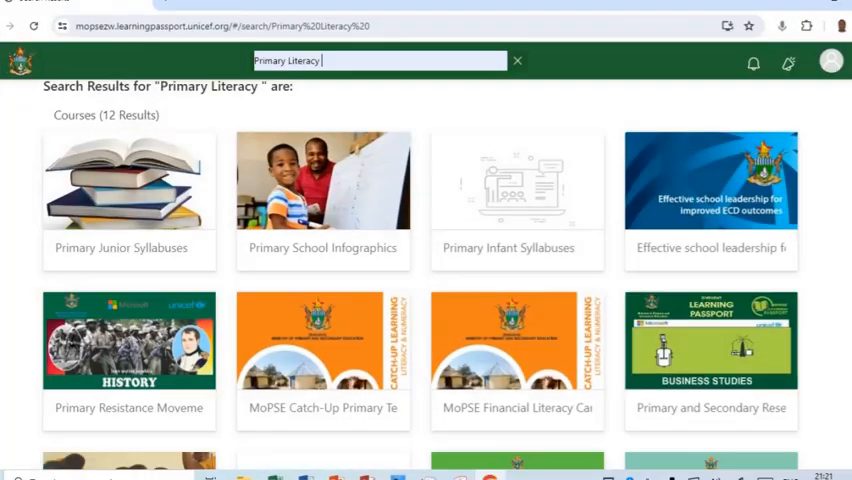
scroll(down, 3)
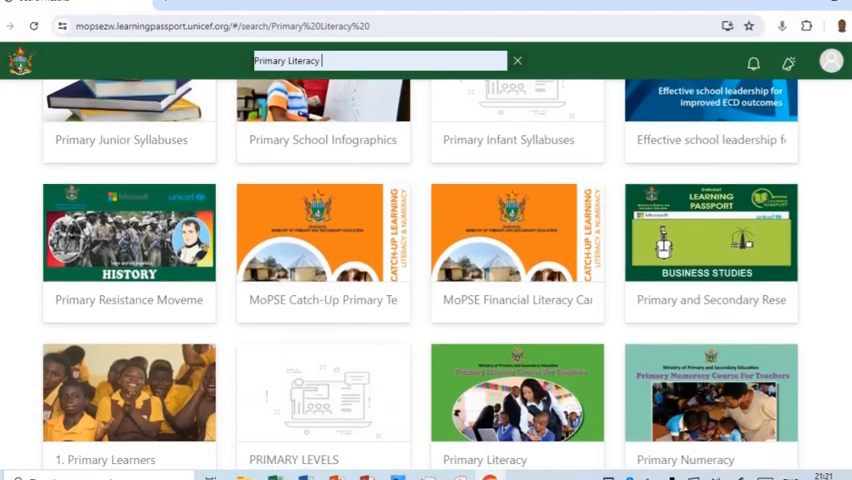
scroll(down, 3)
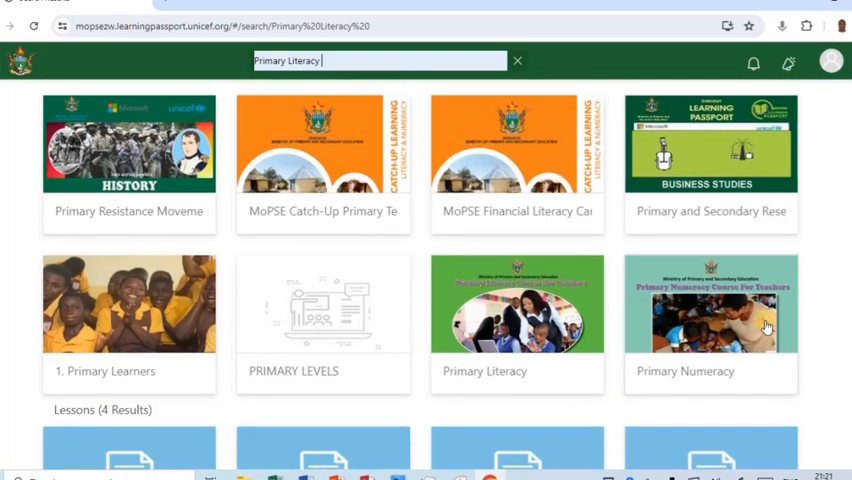
mouse_move(547, 331)
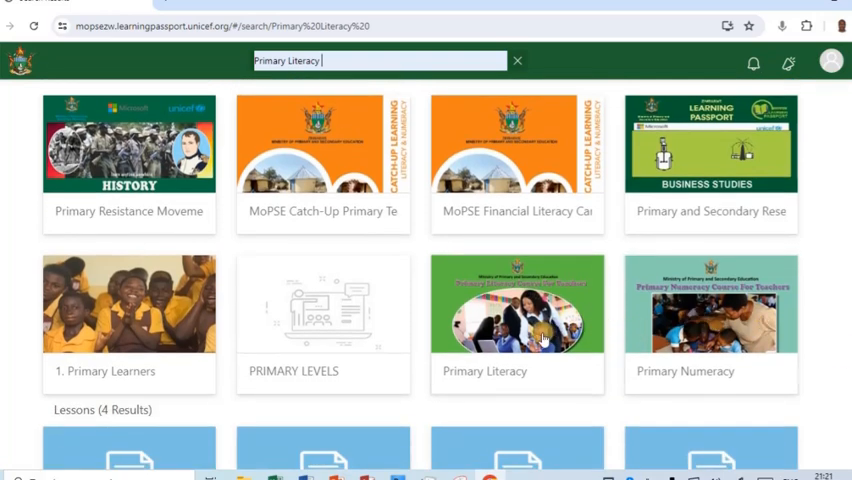
click(517, 320)
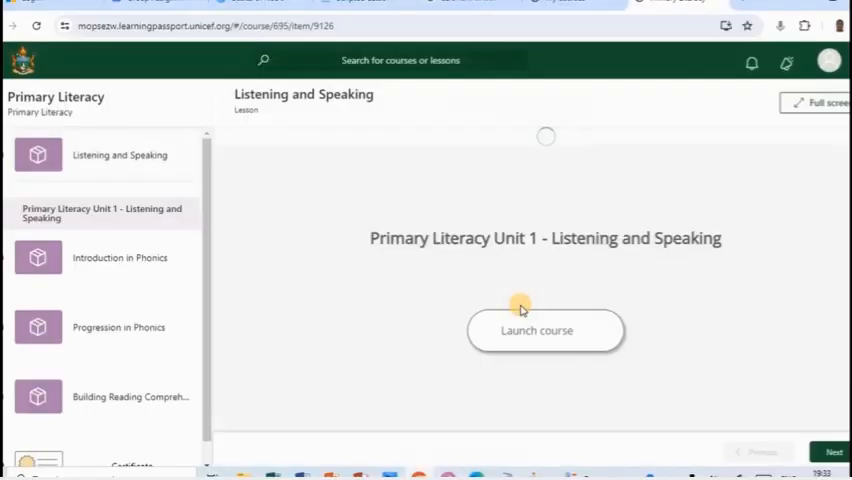
Step: Show the Unit 1 'Listening and Speaking' lesson with its Launch course button
click(545, 330)
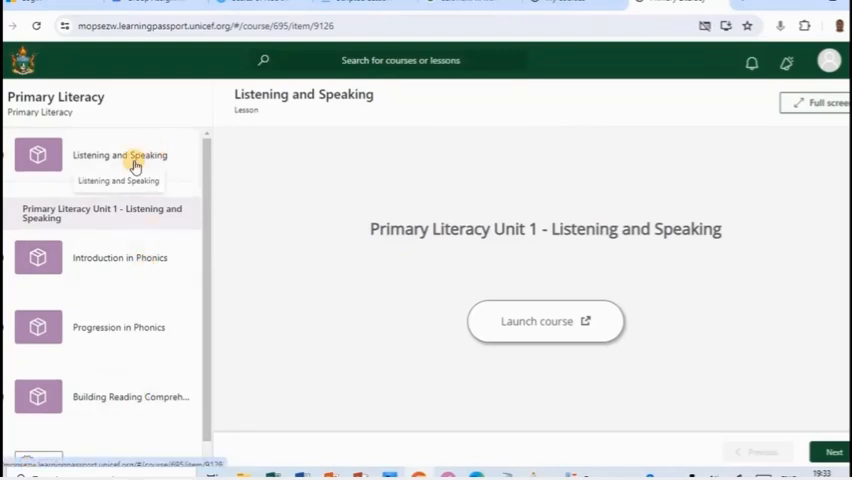
mouse_move(489, 307)
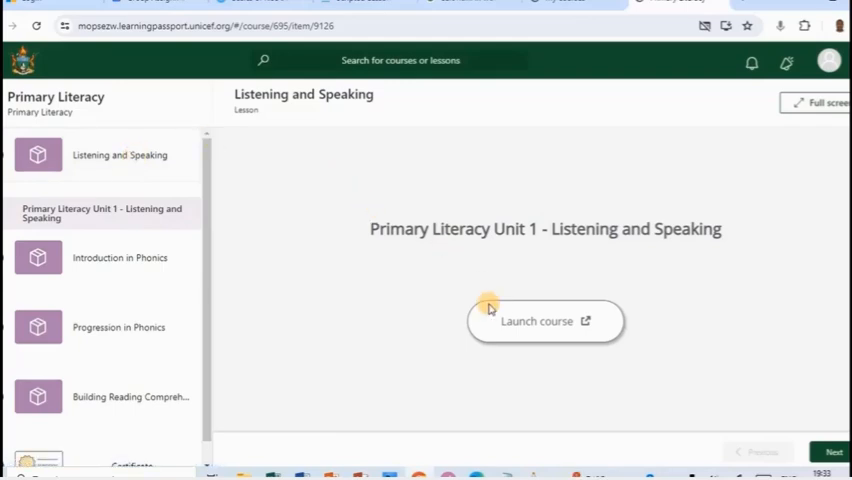